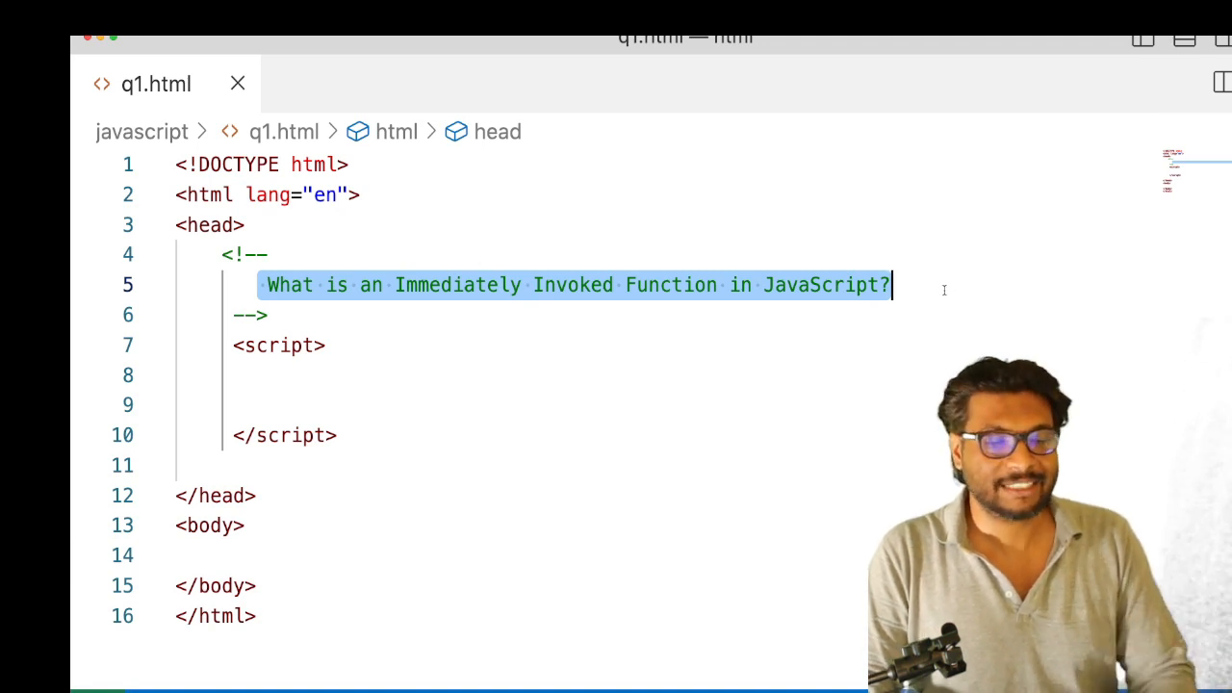
# Write an empty function sample(){ } on the blank line inside the <script> block.
pyautogui.click(288, 375)
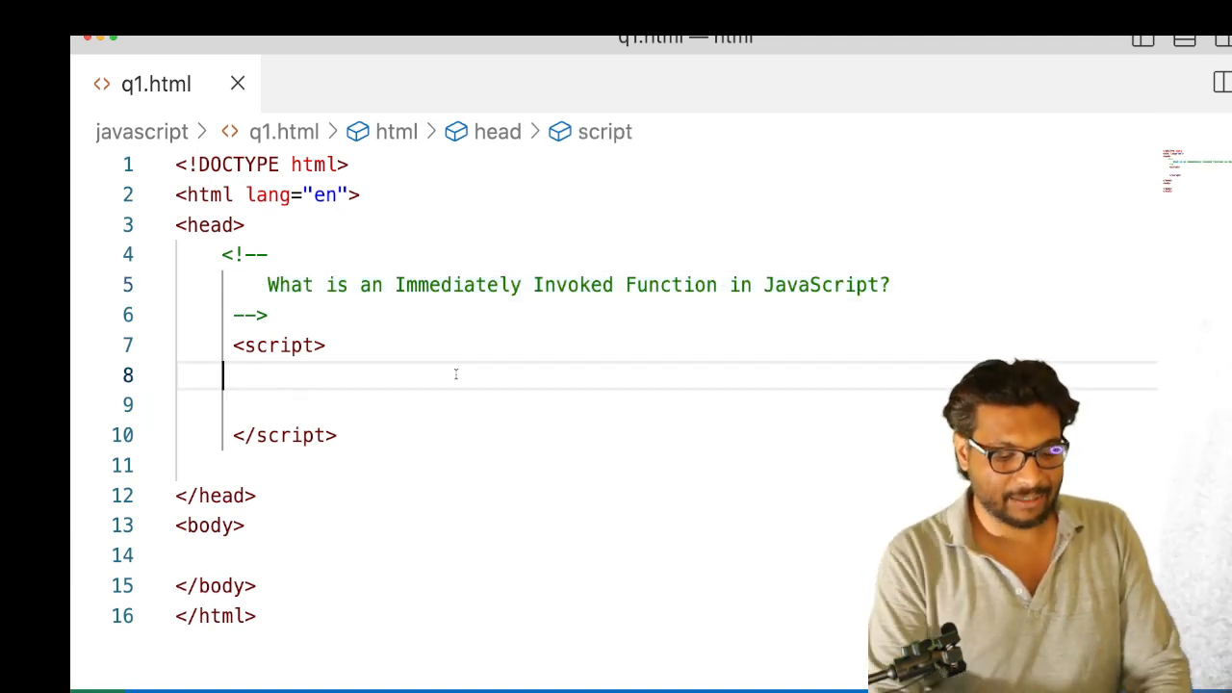
pyautogui.write('function sample(){')
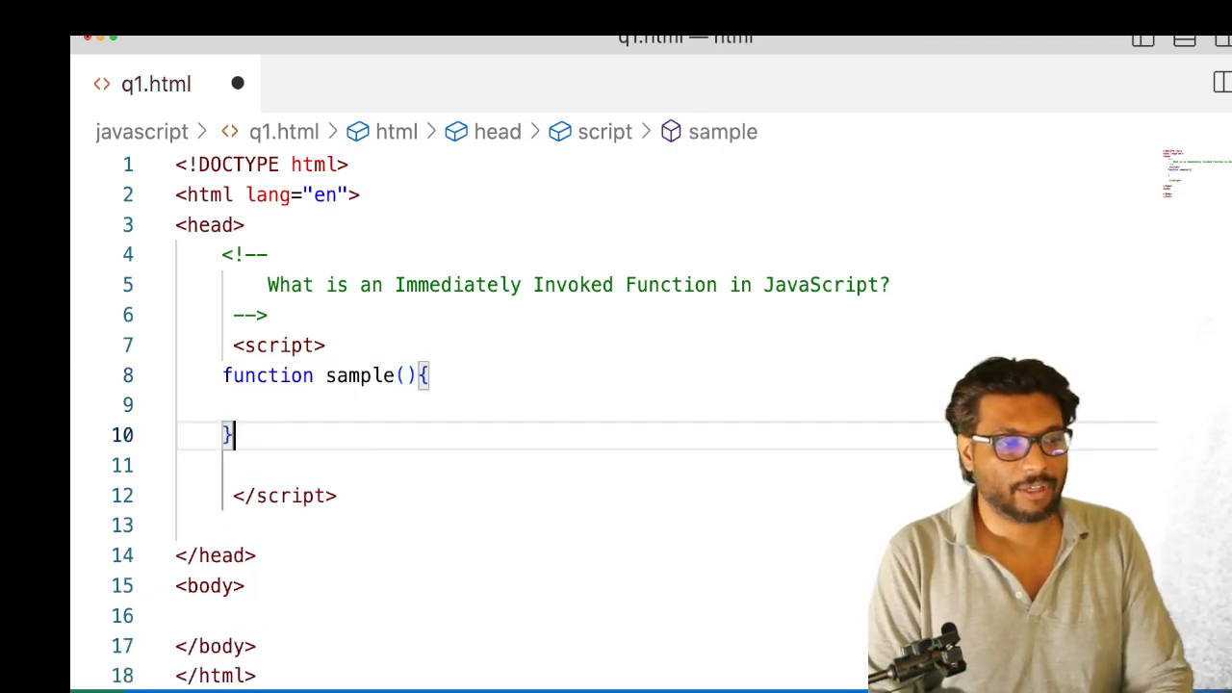
pyautogui.write('sample()')
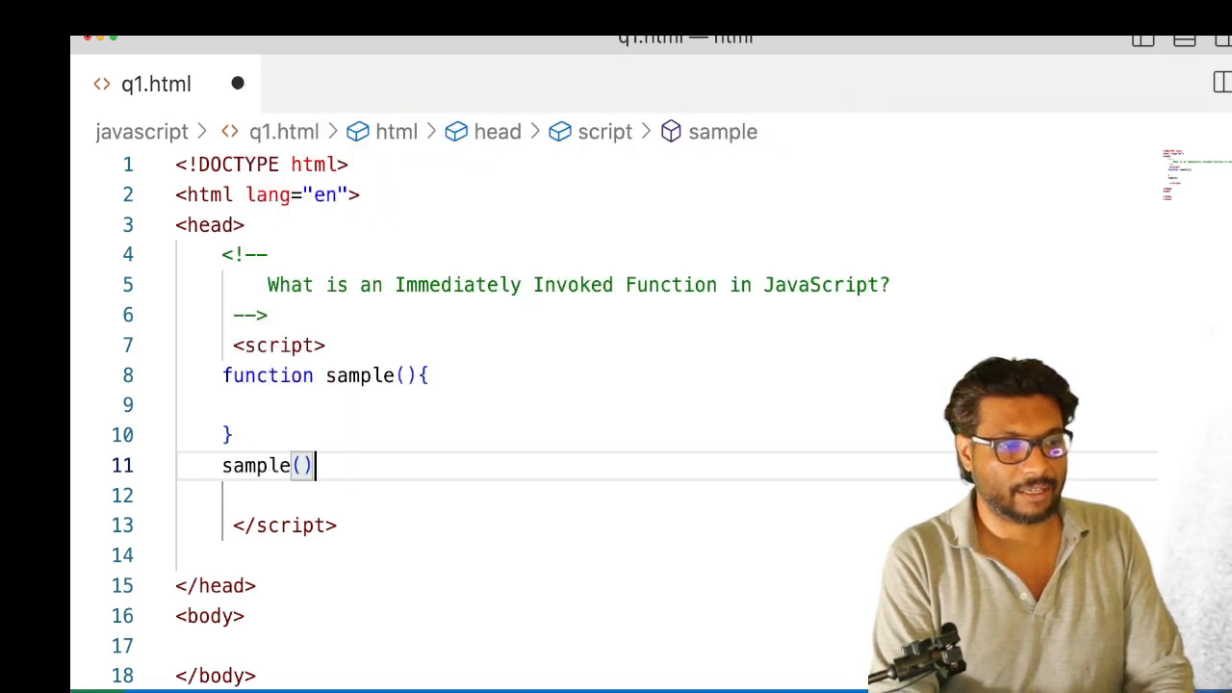
pyautogui.write(';')
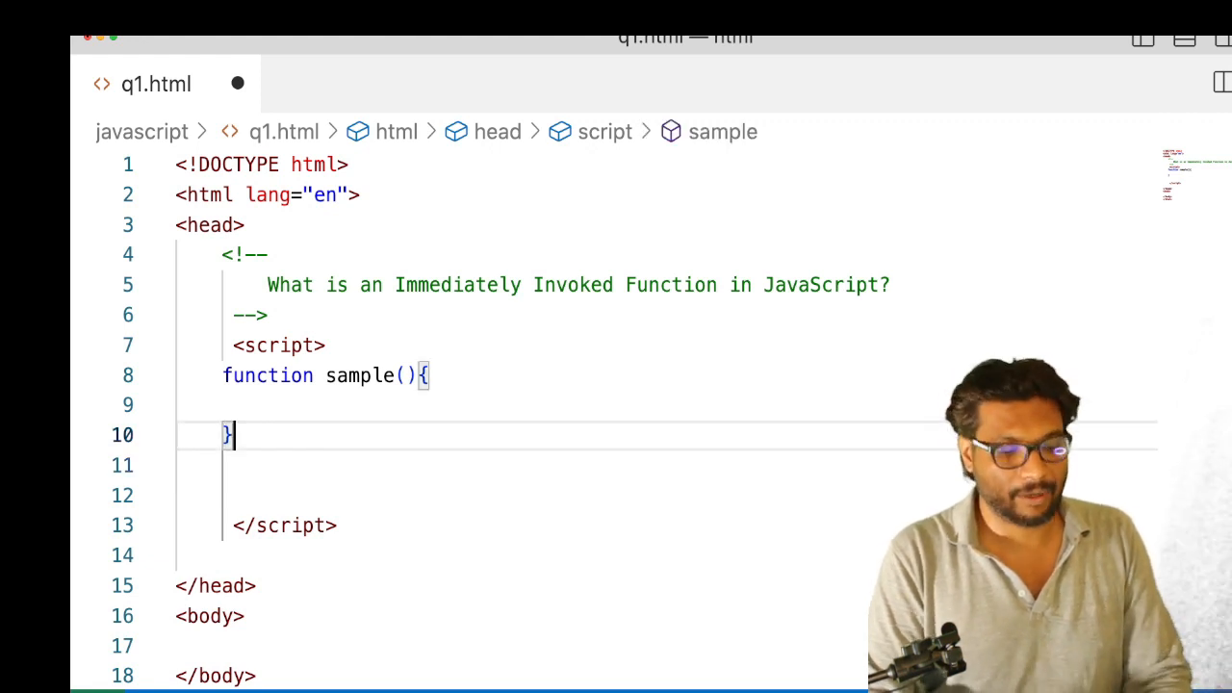
# Append (); after sample's closing brace so the function invokes itself immediately.
pyautogui.write('()')
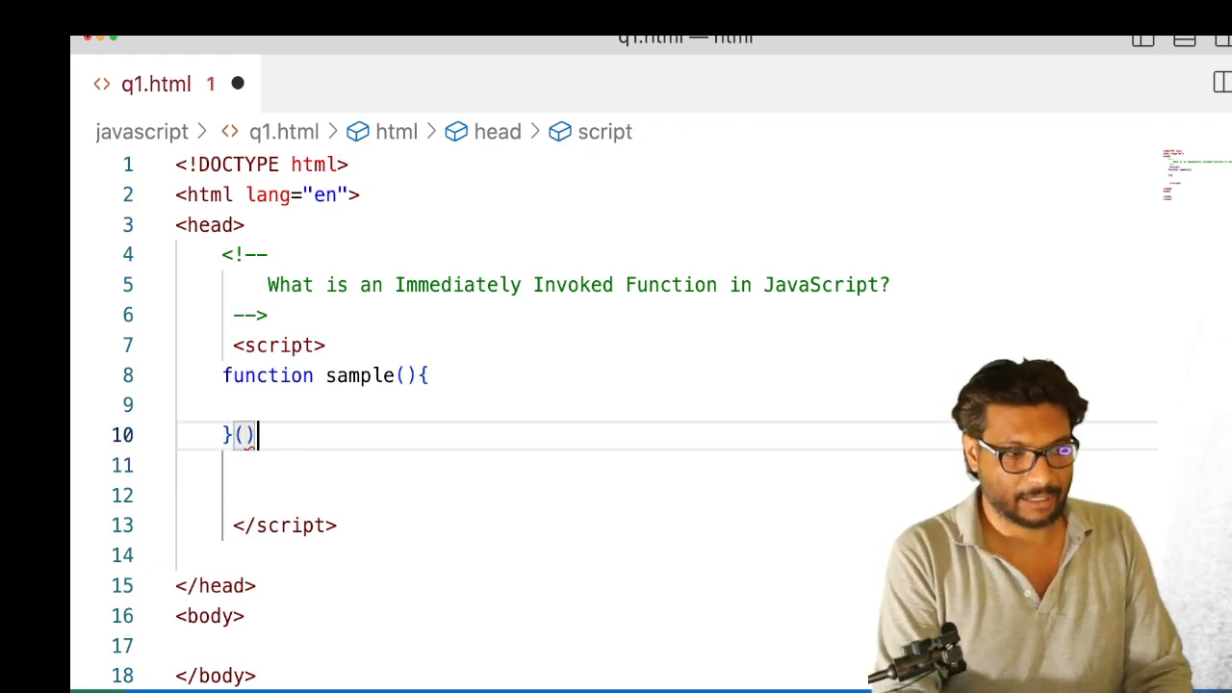
pyautogui.write(';')
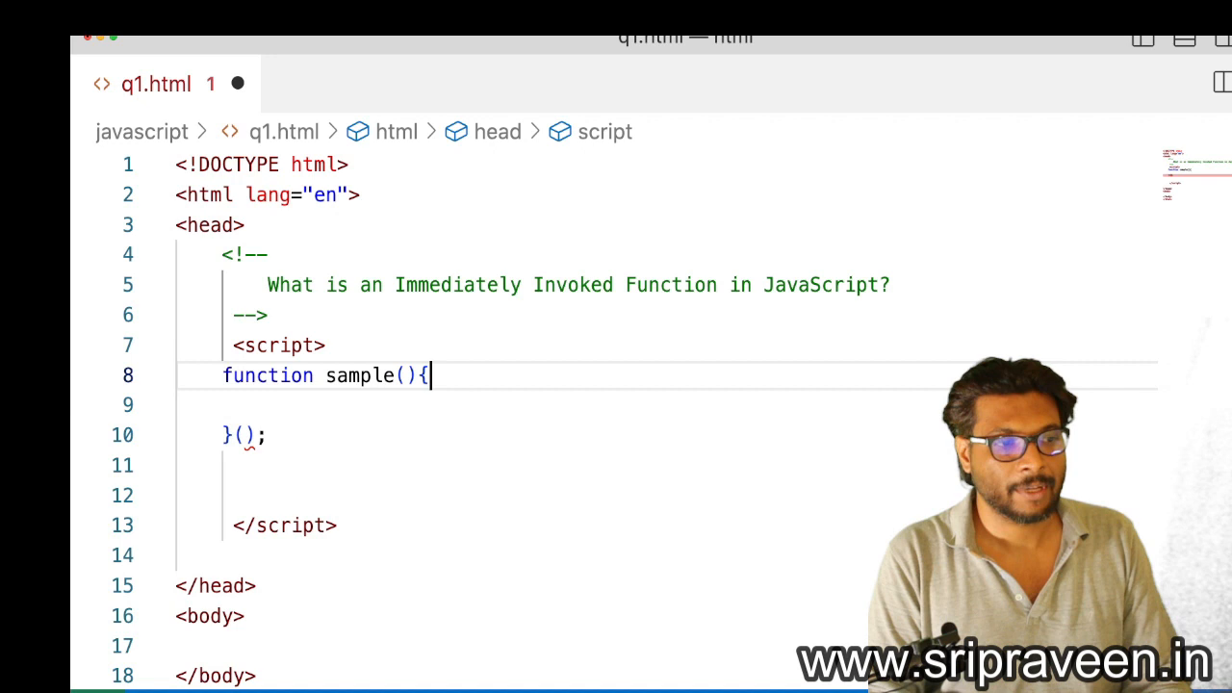
# Remove the name sample and wrap the function in parentheses, giving (function(){ })();.
pyautogui.doubleClick(359, 375)
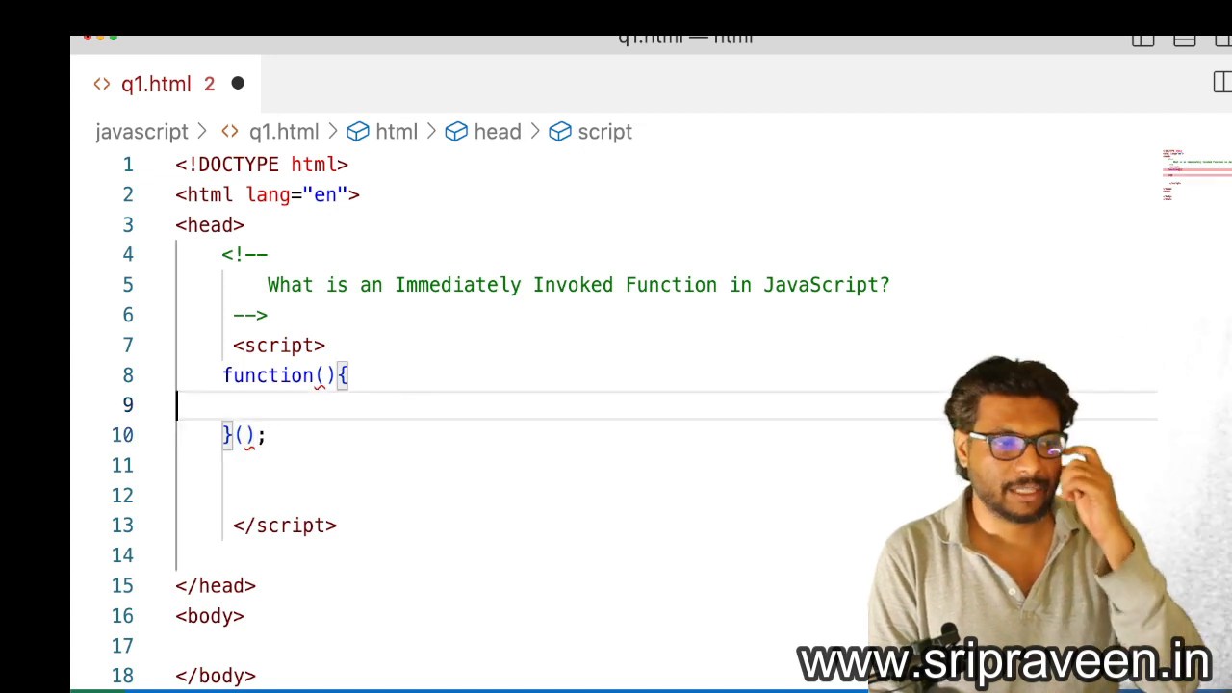
pyautogui.write('(')
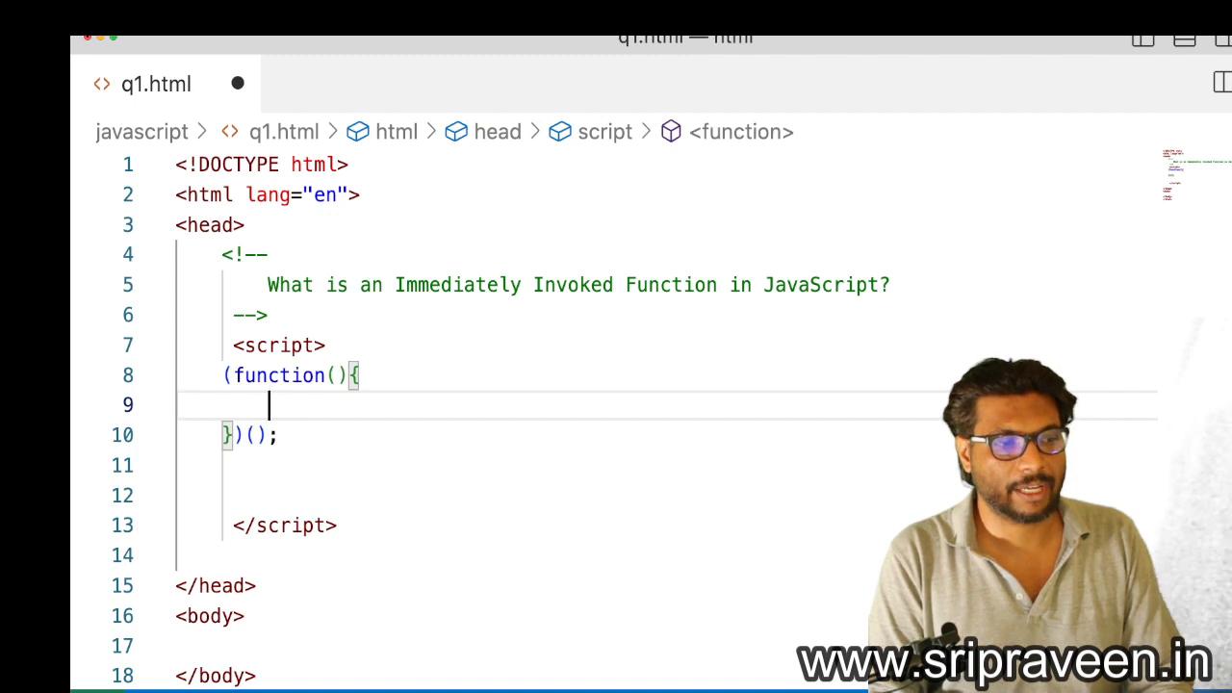
# Add console.log("immedately invoked function.") in the IIFE body and save q1.html.
pyautogui.write('console.log("')
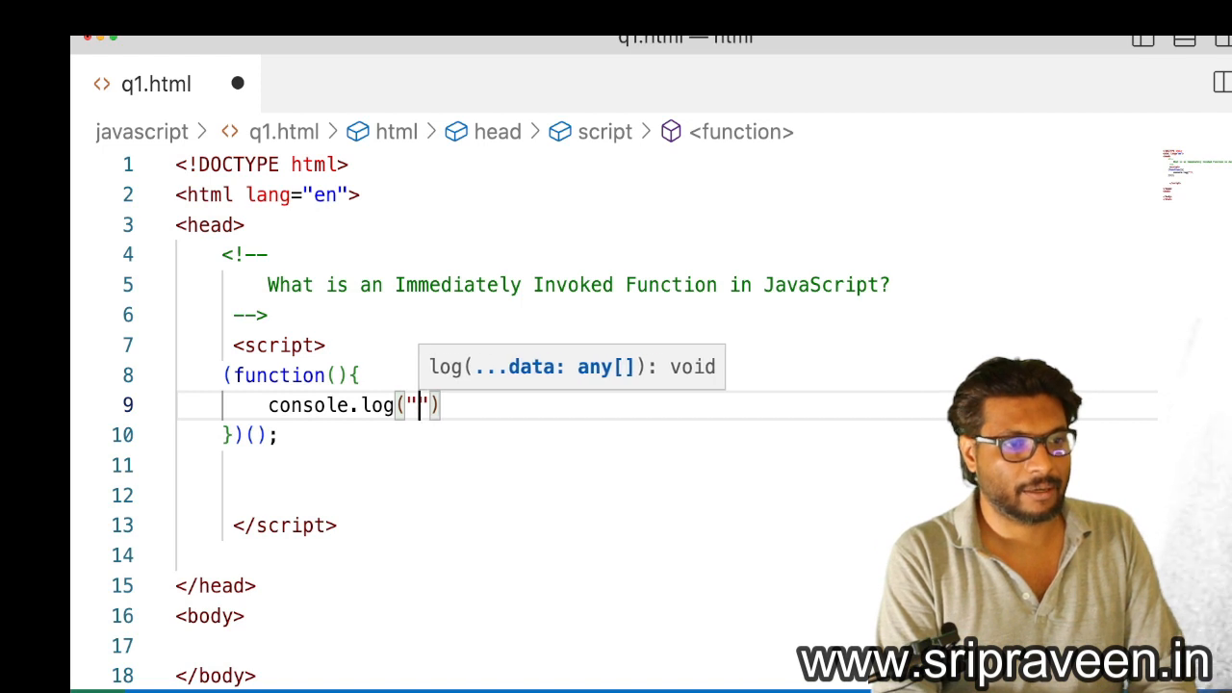
pyautogui.write('immedately invoked function.')
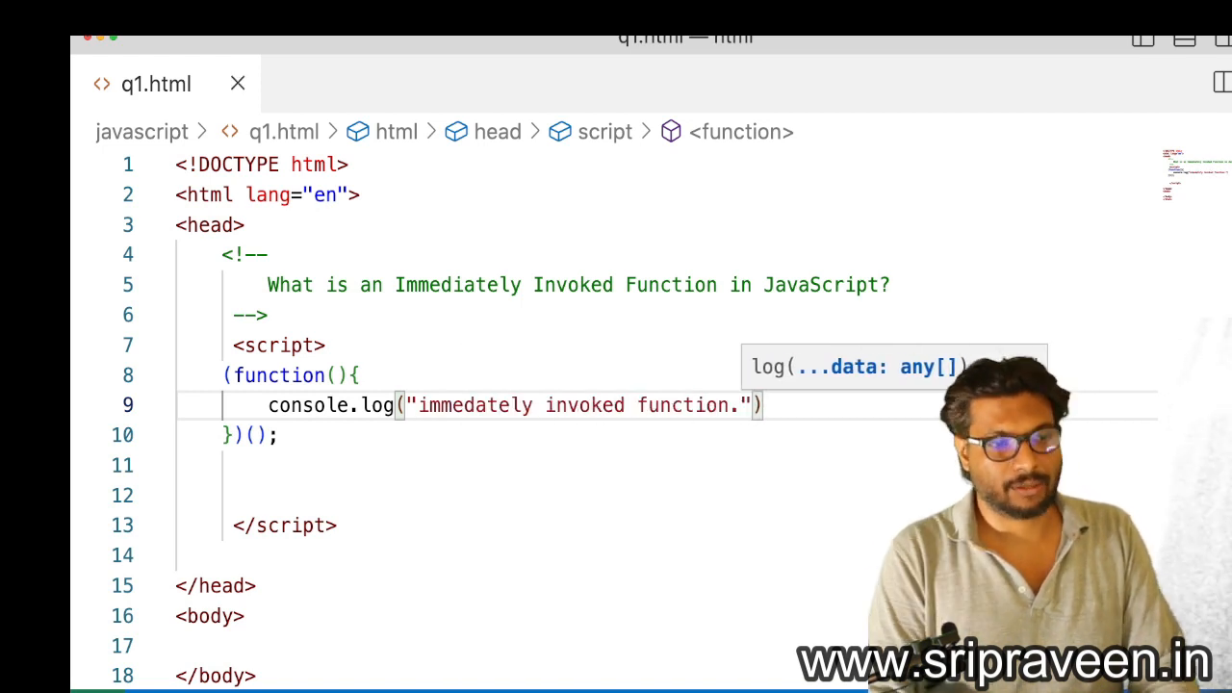